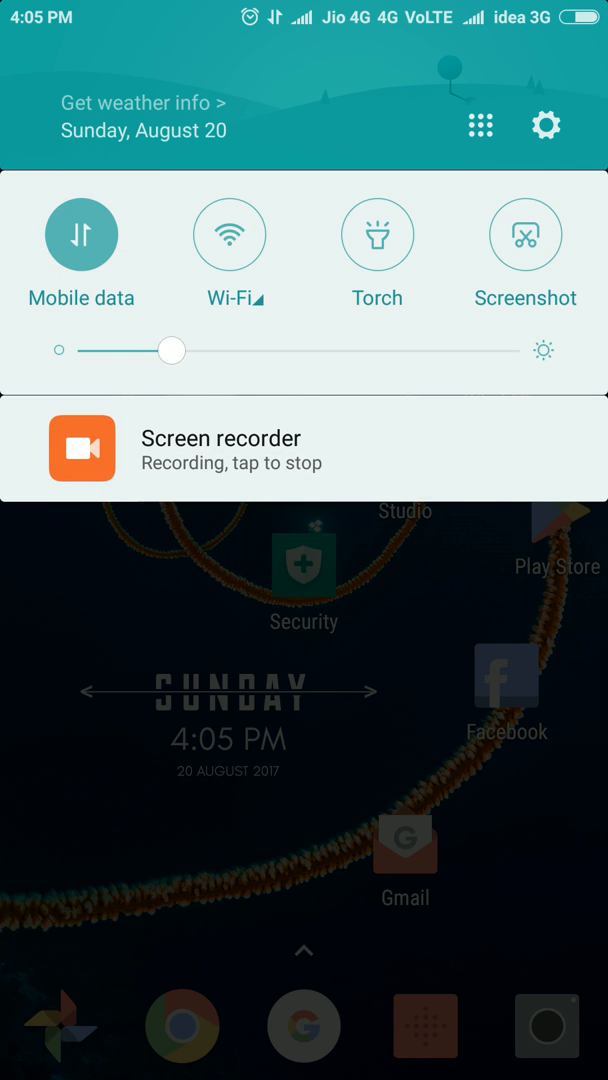
# - Open the phone's Settings app from the notification shade's gear icon
pyautogui.click(545, 125)
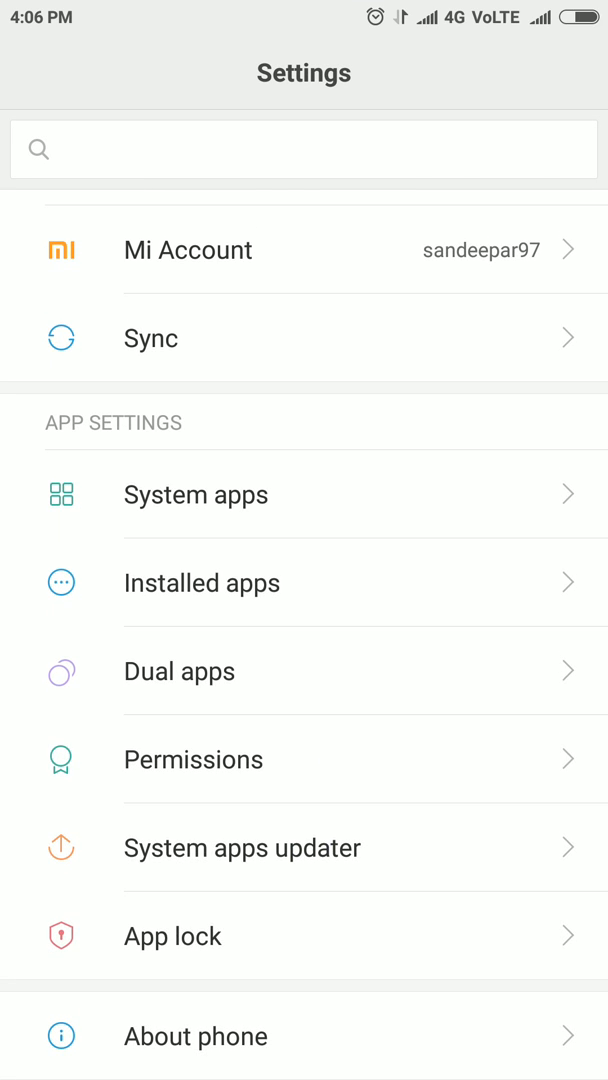
# - Open Installed apps and scroll through the All list toward Documents
pyautogui.click(201, 582)
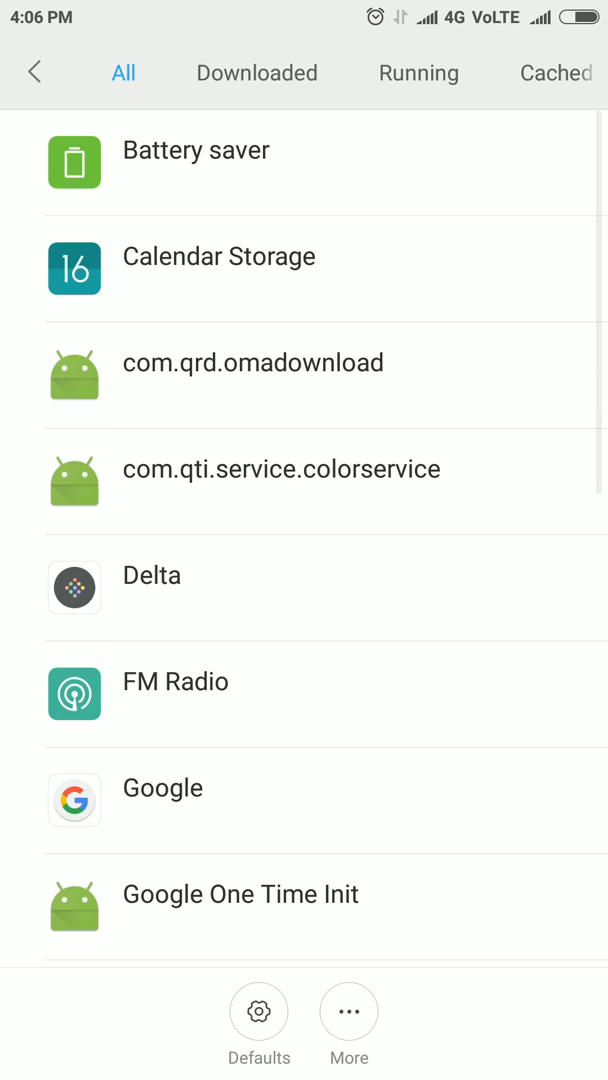
pyautogui.scroll(-3)
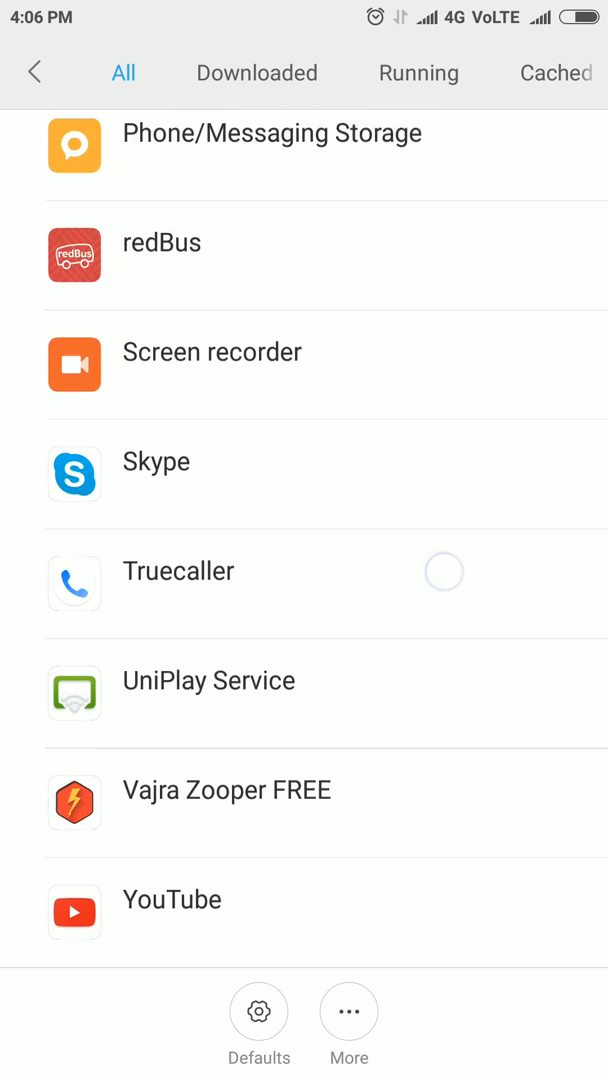
pyautogui.scroll(3)
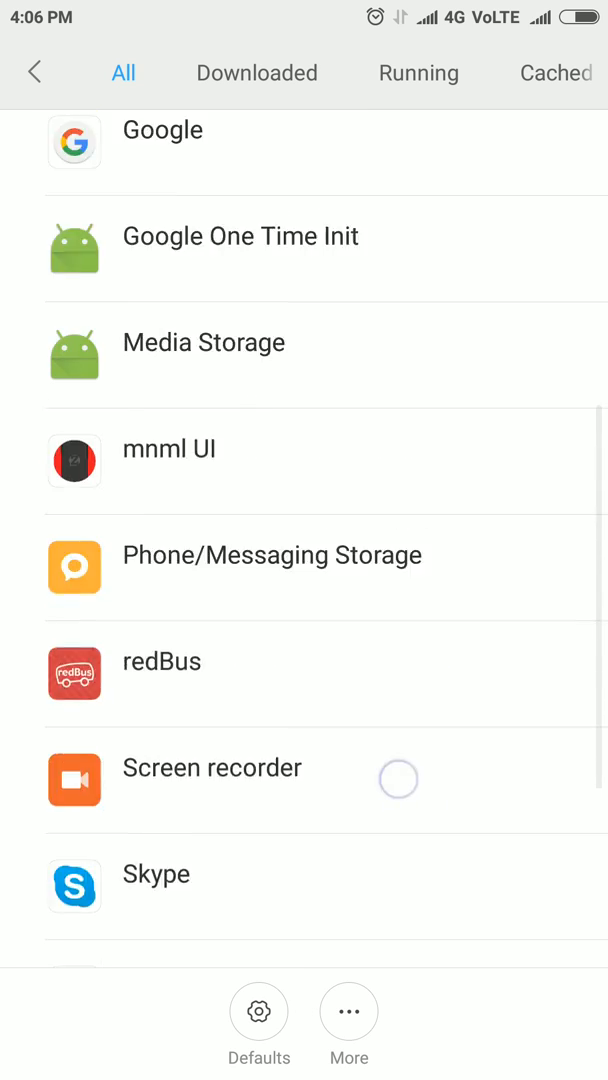
pyautogui.scroll(-3)
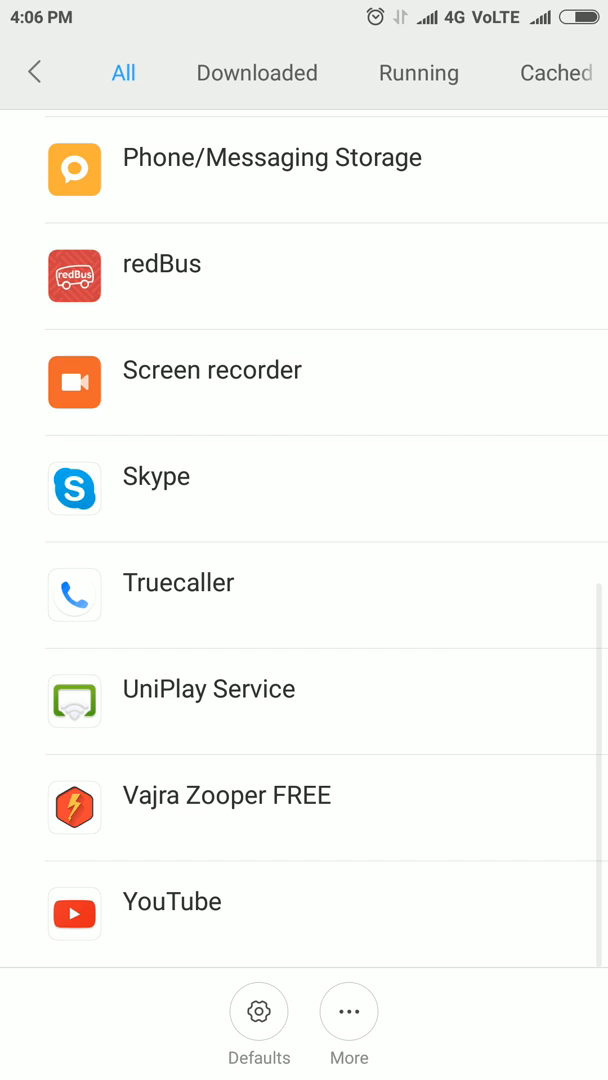
pyautogui.scroll(-3)
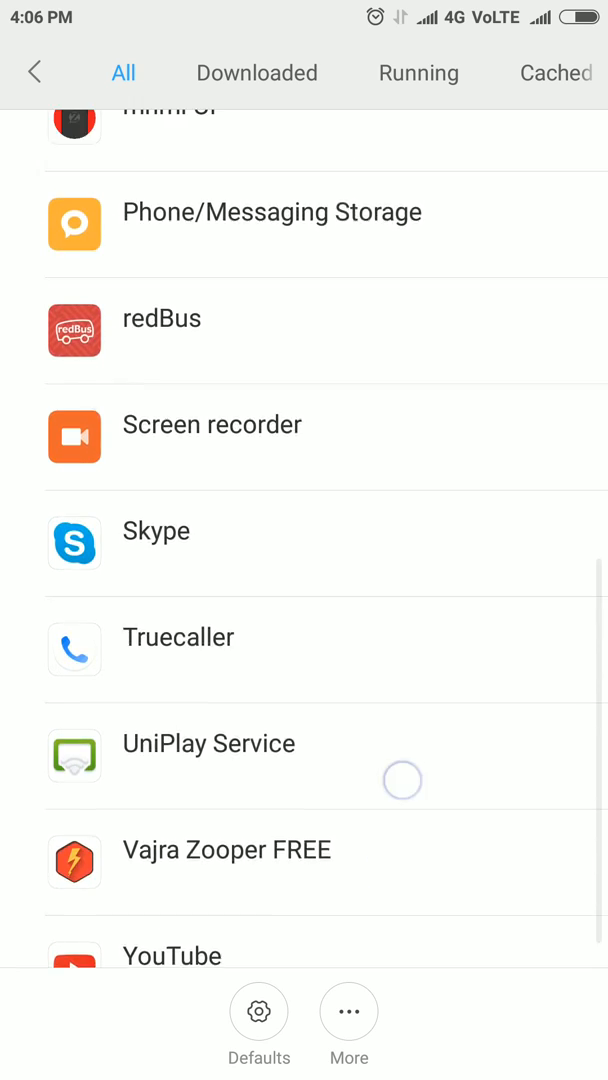
pyautogui.scroll(-3)
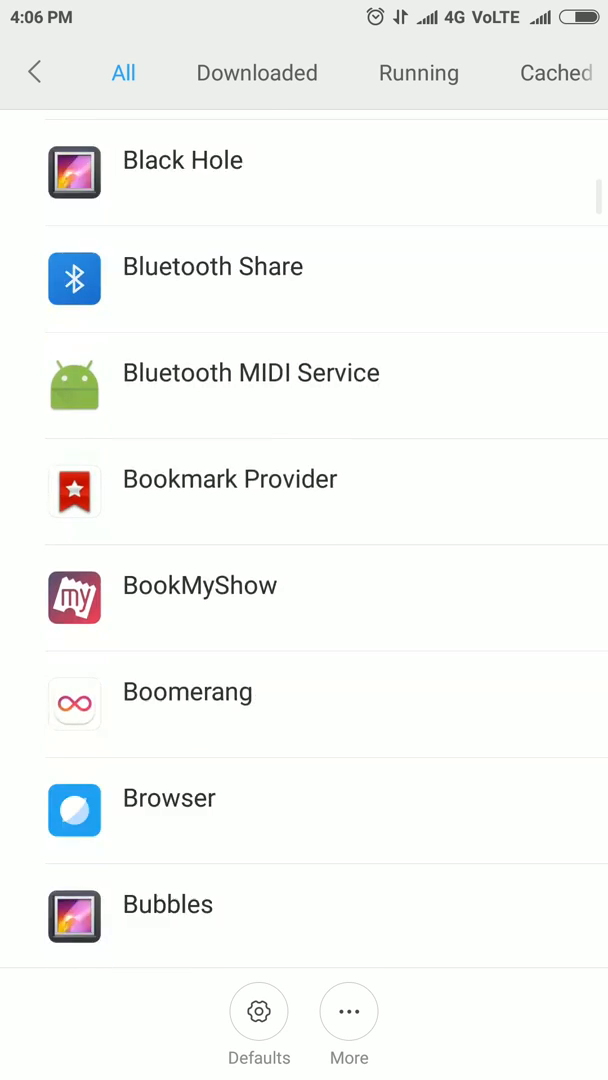
pyautogui.scroll(-3)
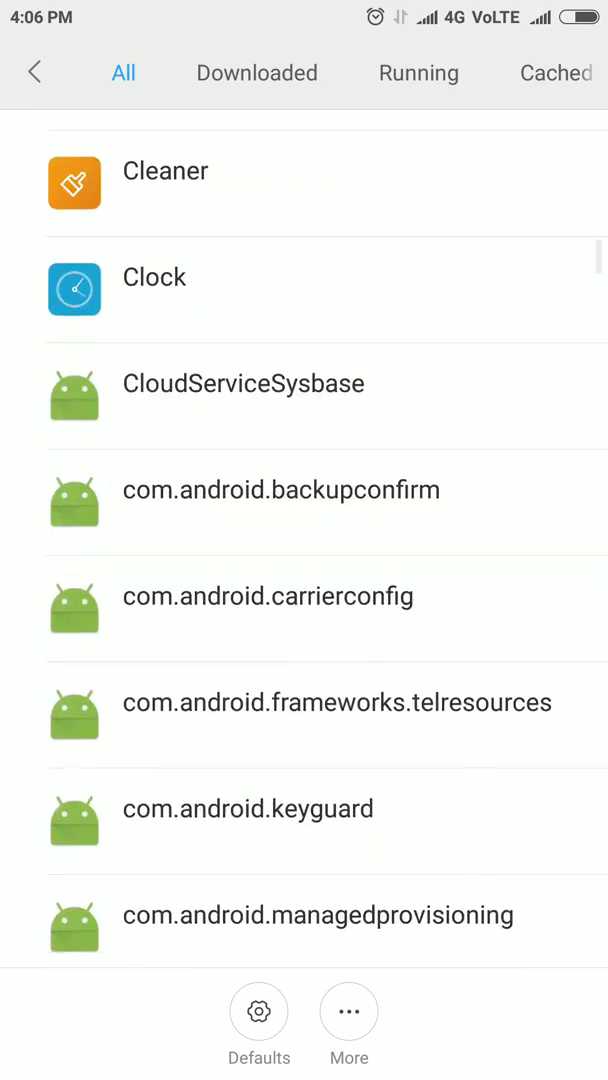
pyautogui.scroll(-3)
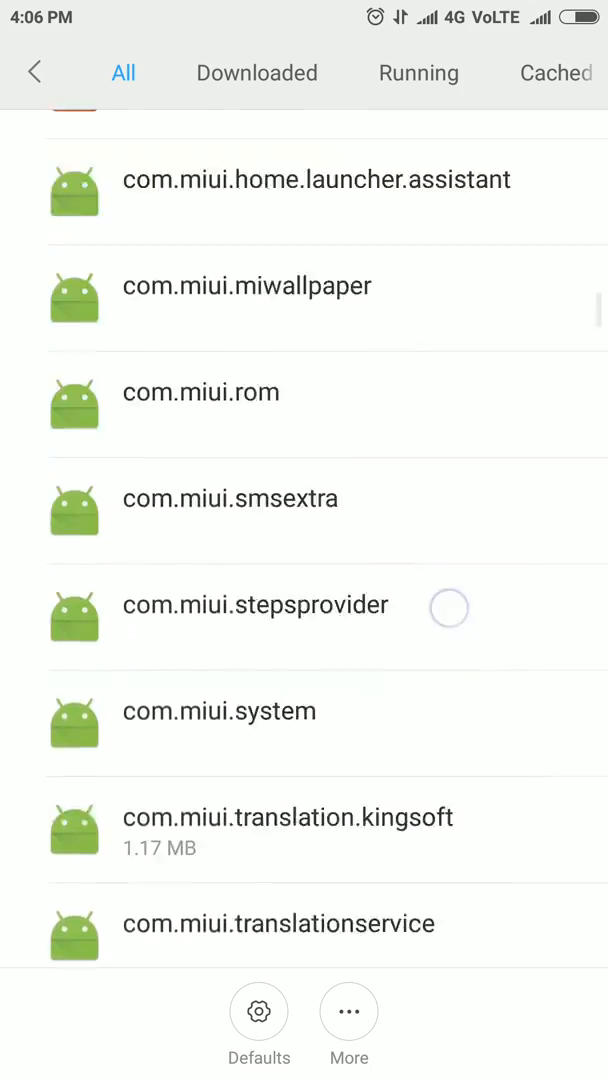
pyautogui.scroll(-3)
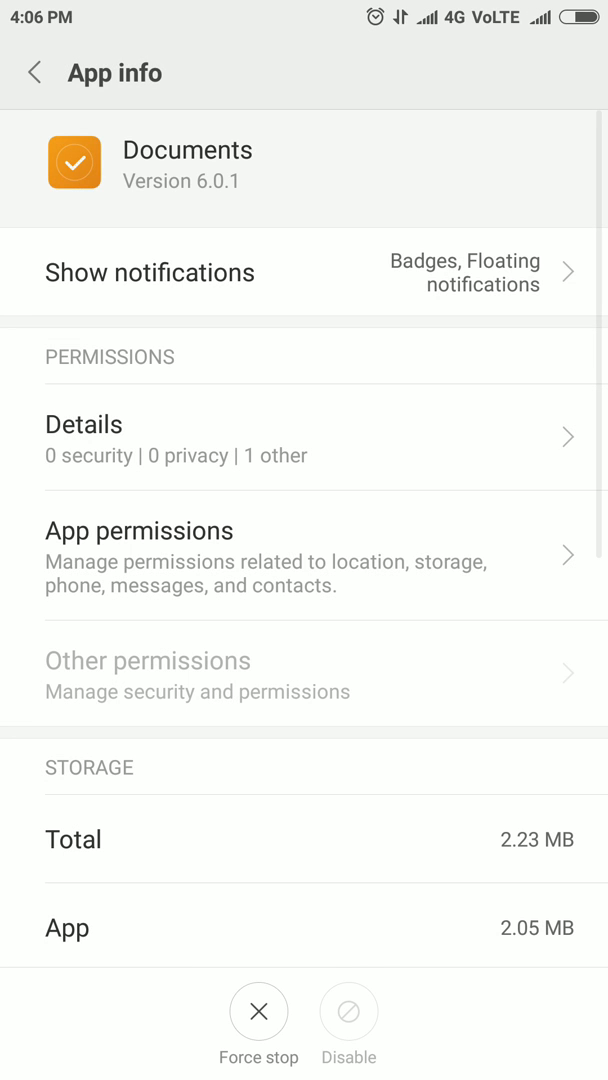
# - Scroll down the Documents (version 6.0.1) App info page
pyautogui.scroll(-3)
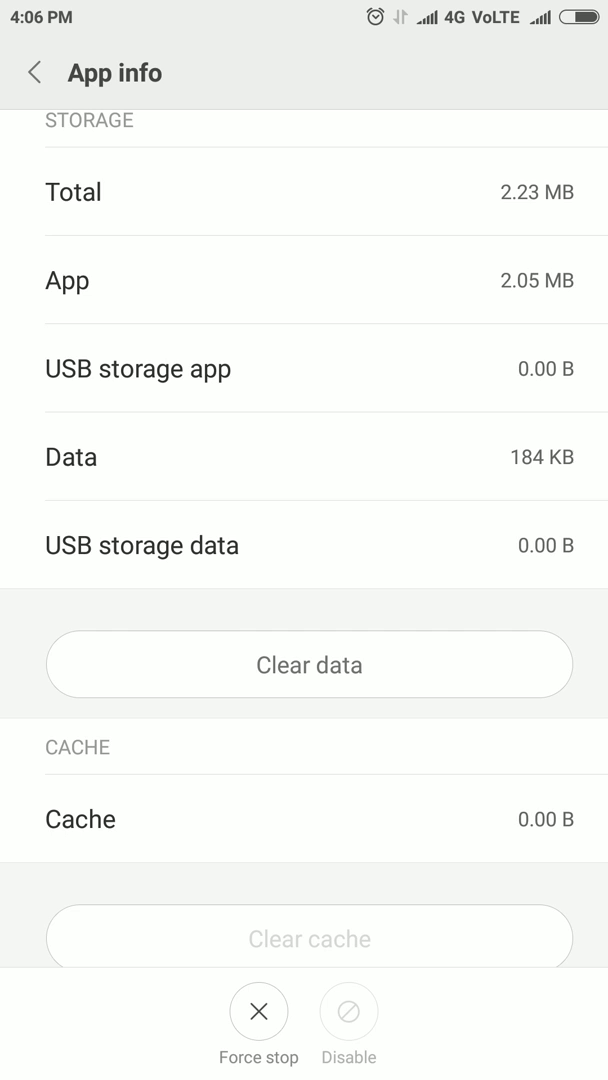
pyautogui.scroll(-3)
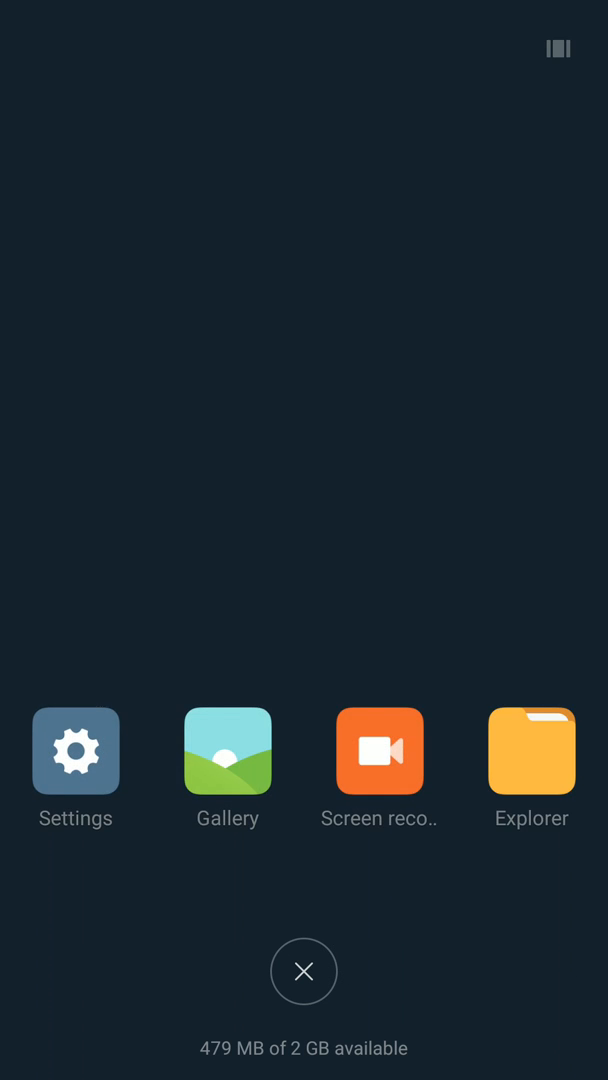
# - Switch to Opera Mini from Recents, decline the default-browser prompt, and reach Settings
pyautogui.hscroll(-3)
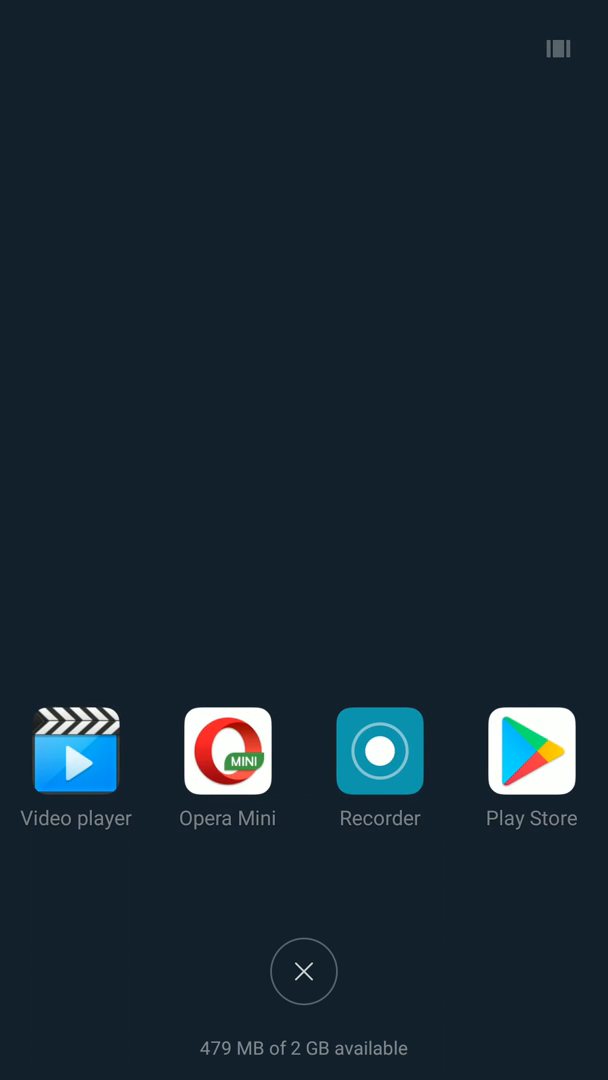
pyautogui.click(227, 751)
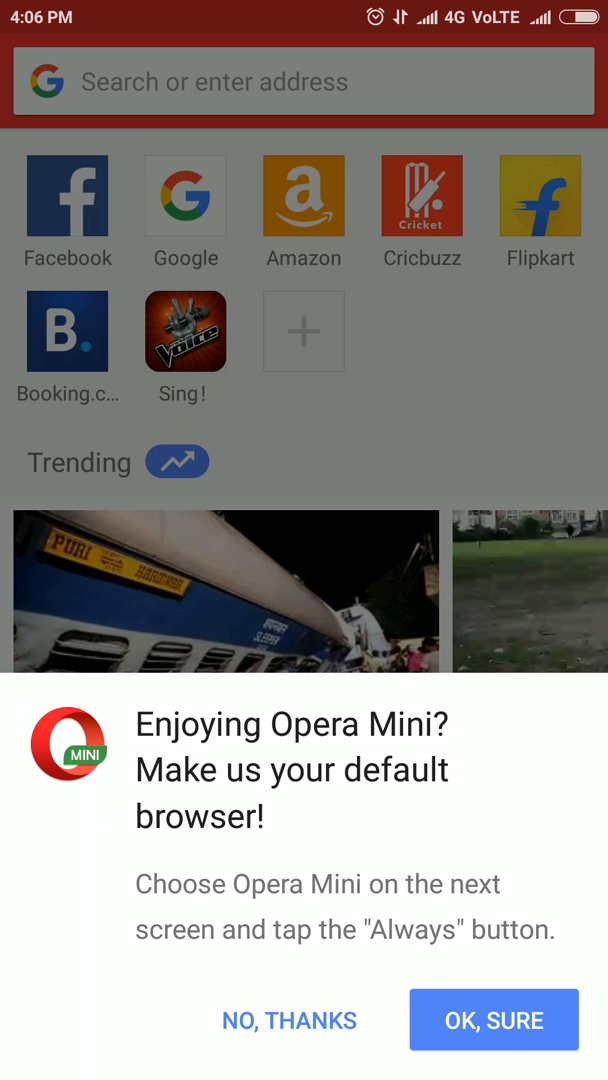
pyautogui.click(289, 1020)
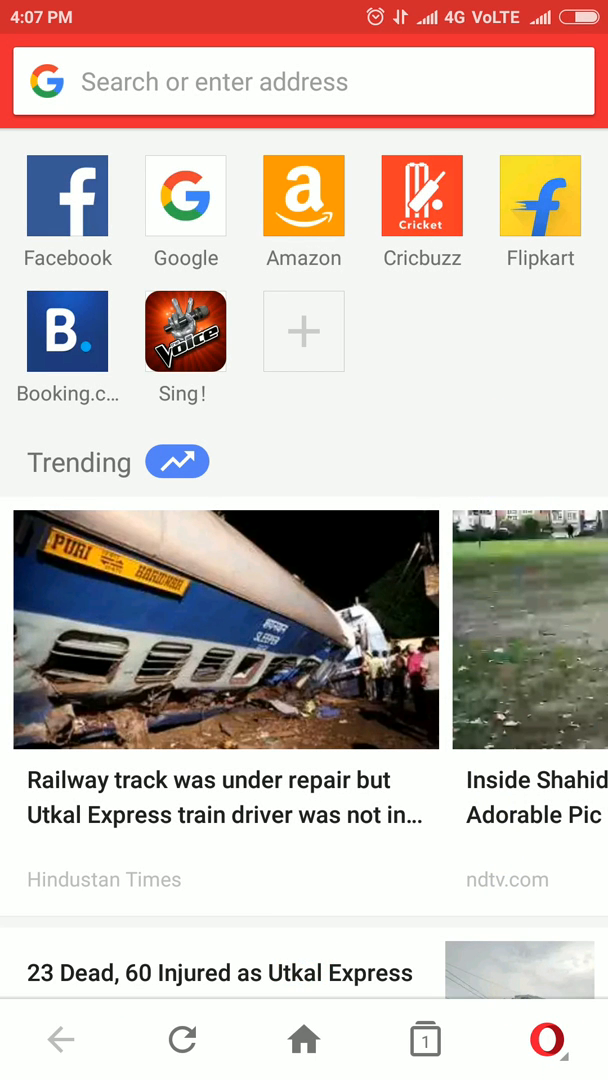
pyautogui.click(546, 1039)
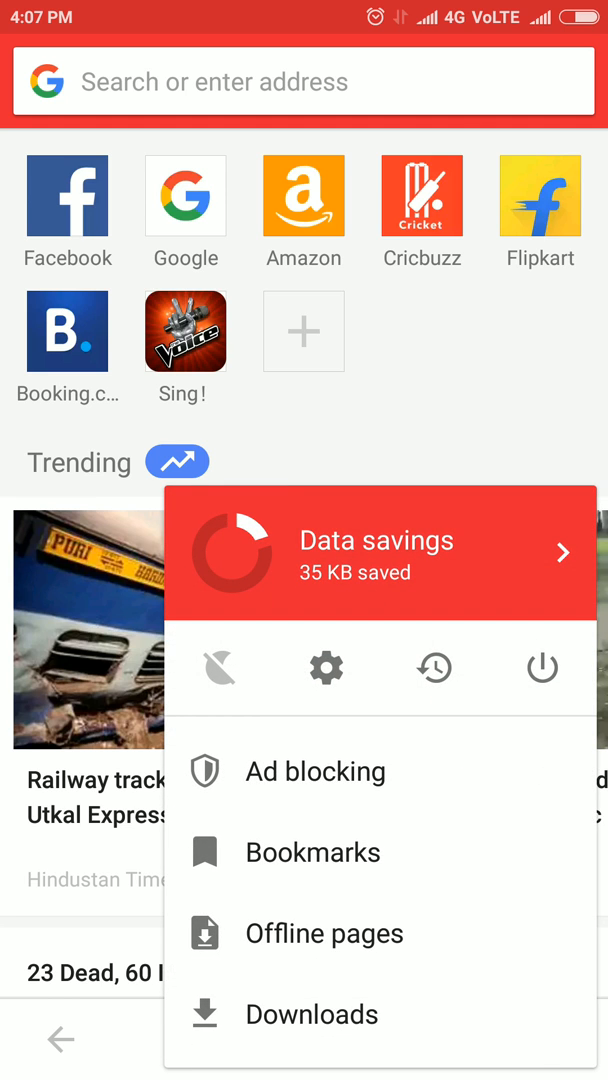
pyautogui.click(326, 668)
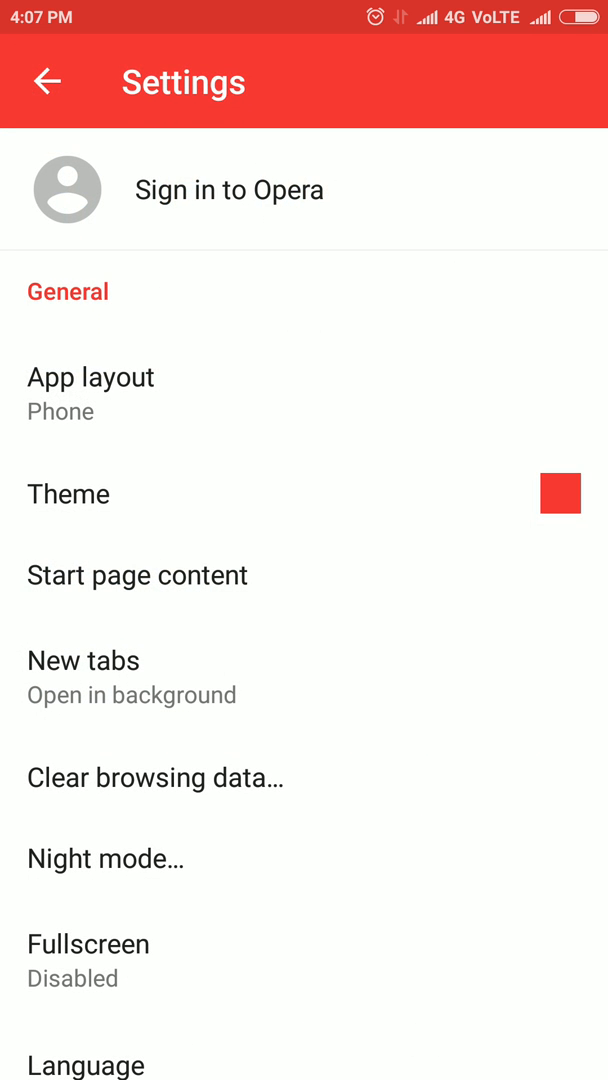
# - Open Download settings, showing the Games folder and two concurrent downloads
pyautogui.scroll(-3)
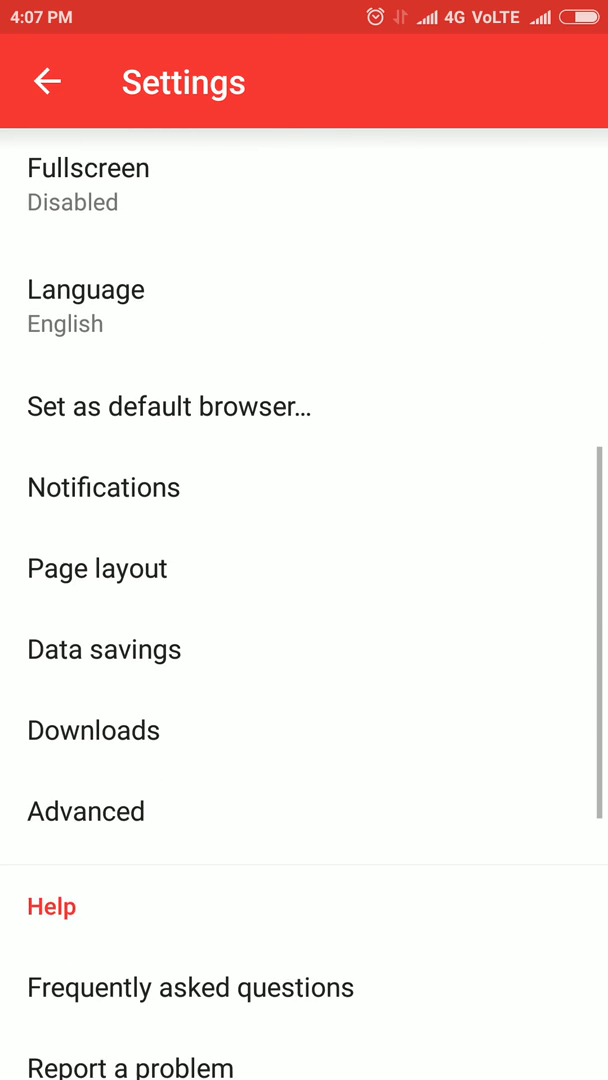
pyautogui.scroll(3)
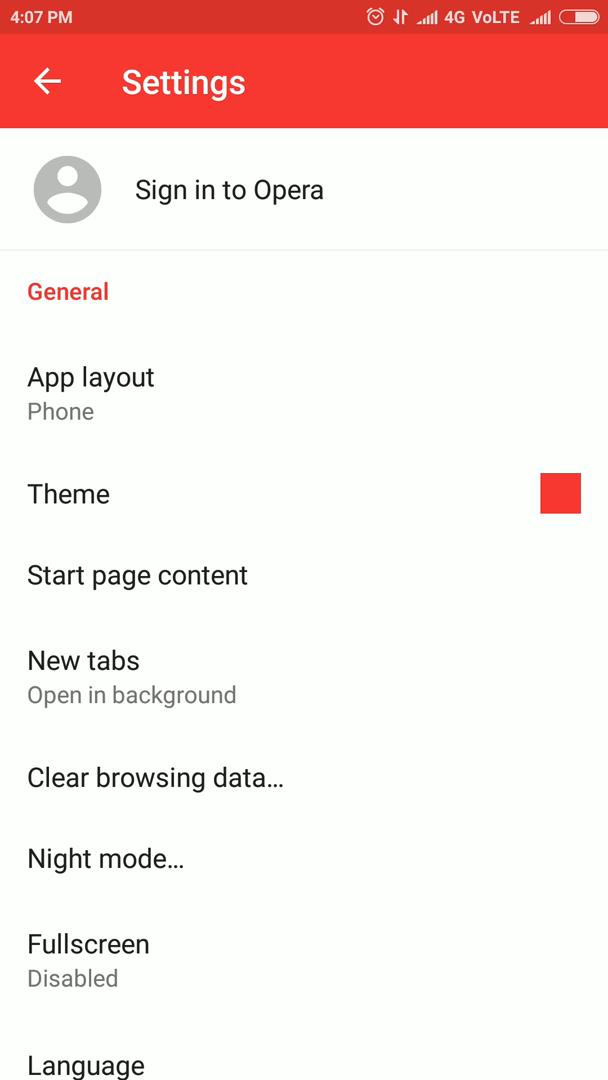
pyautogui.scroll(-3)
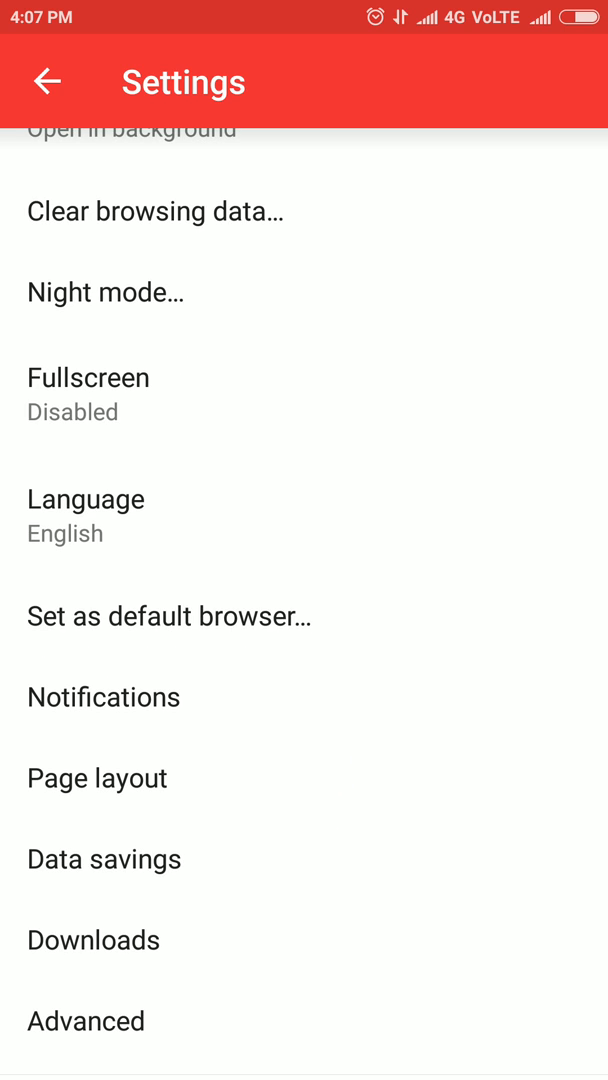
pyautogui.click(93, 940)
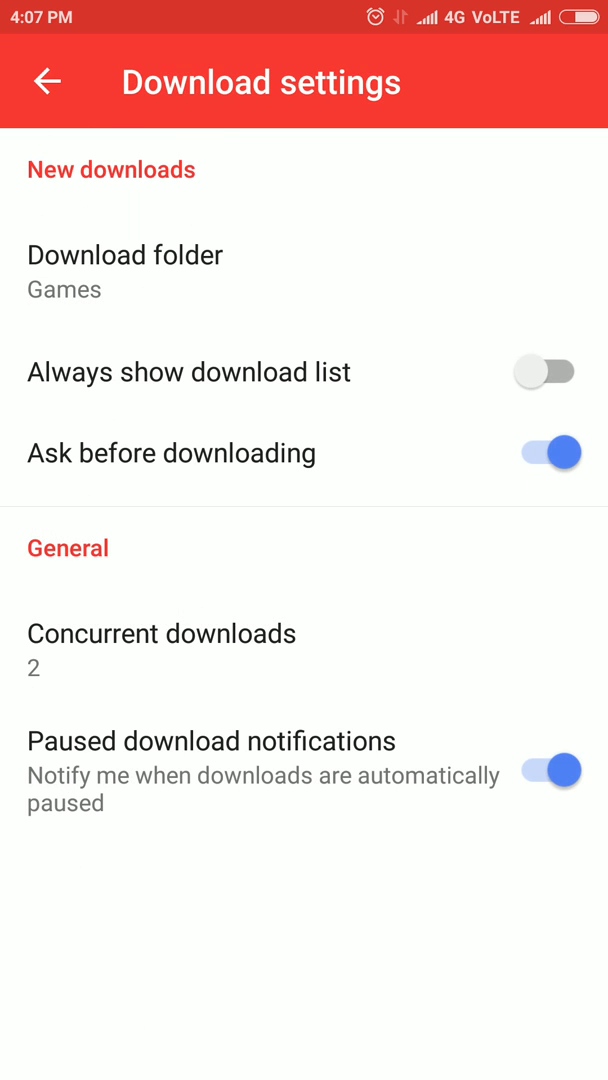
pyautogui.click(125, 270)
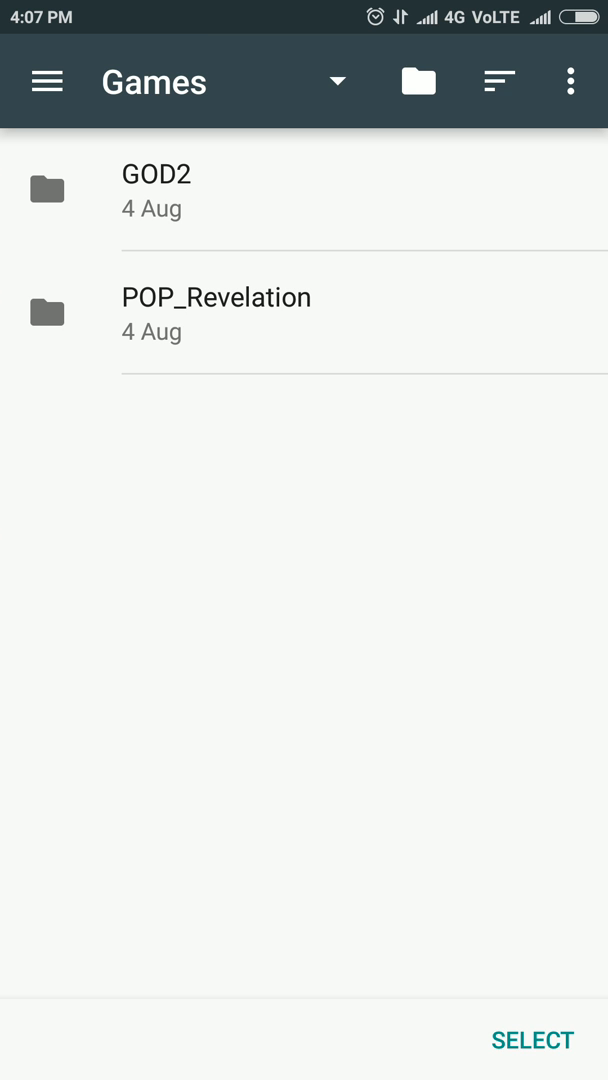
pyautogui.click(338, 82)
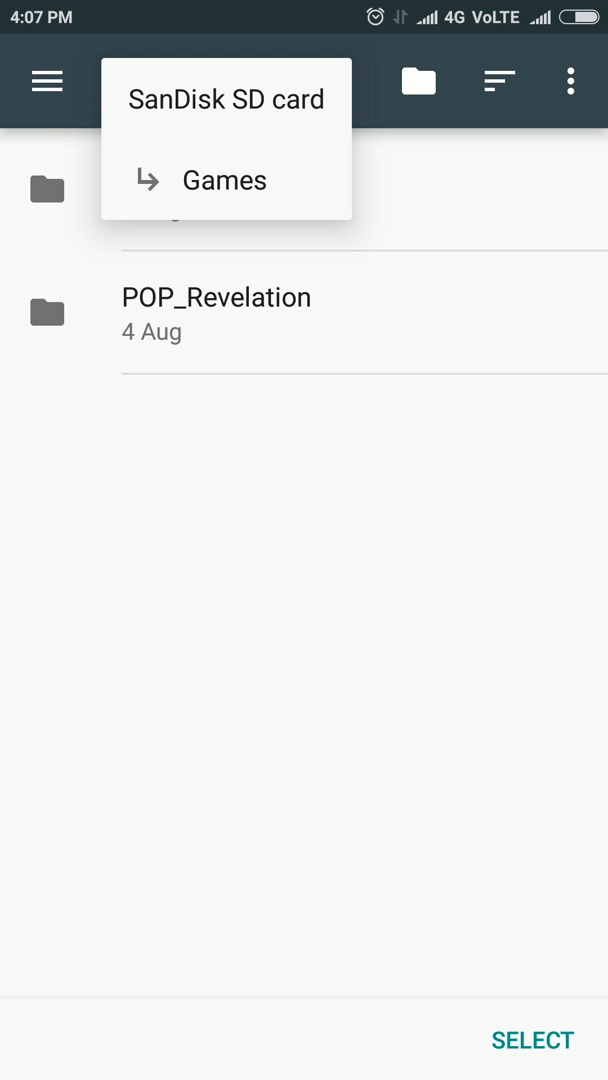
pyautogui.click(224, 180)
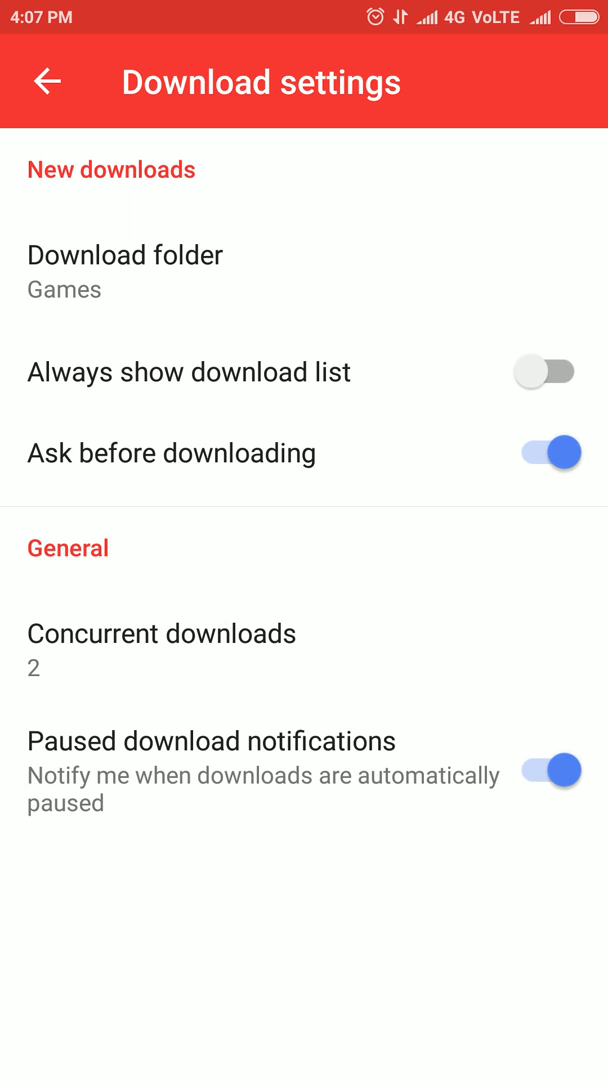
# - Browse the download-folder picker into SD card 6532-3763 and choose a folder there
pyautogui.click(125, 270)
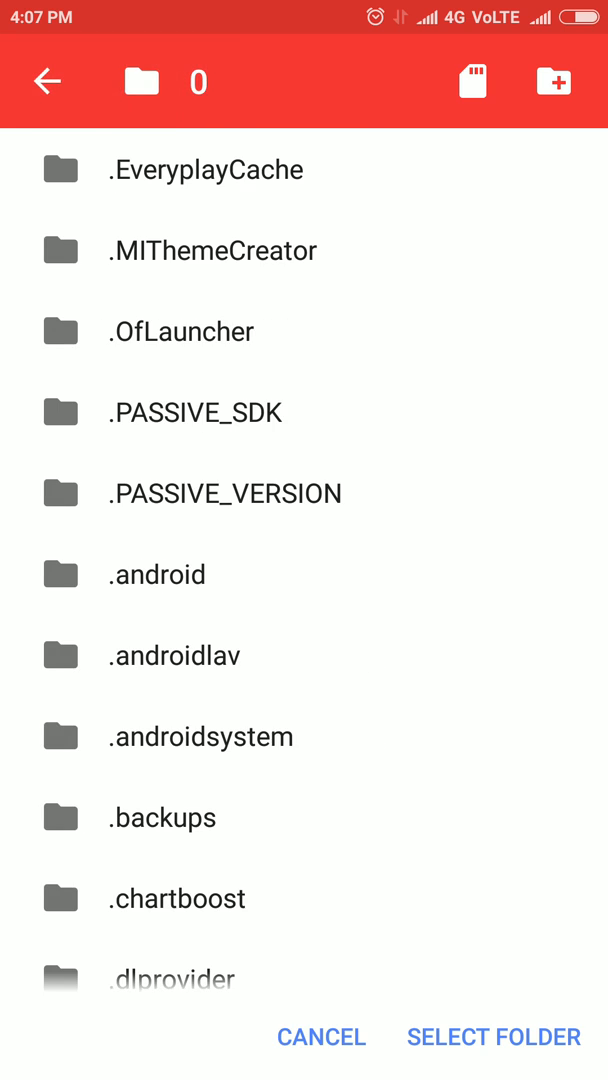
pyautogui.click(46, 82)
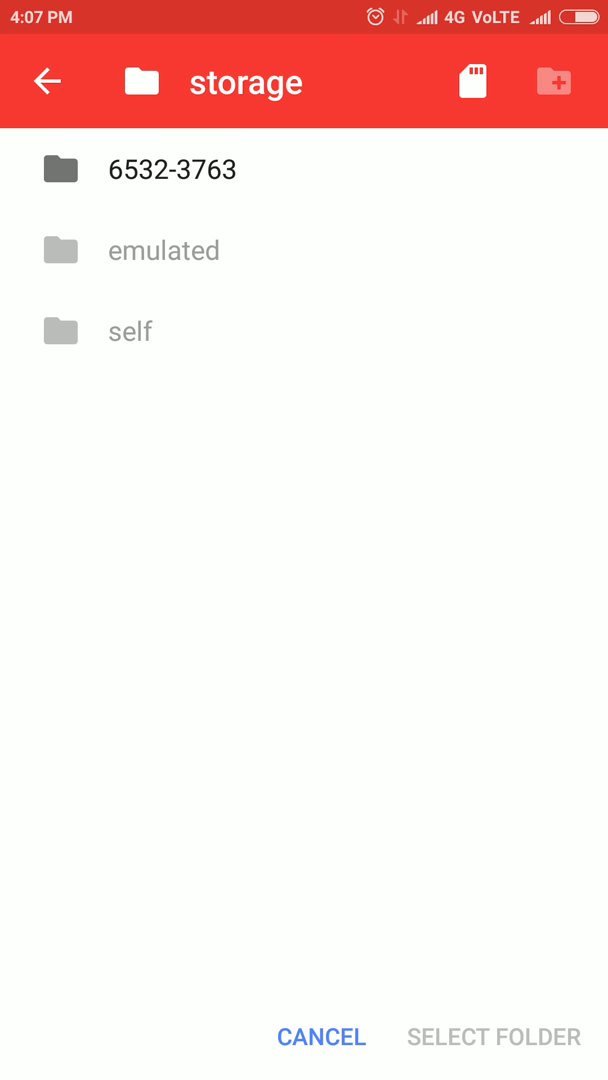
pyautogui.click(170, 170)
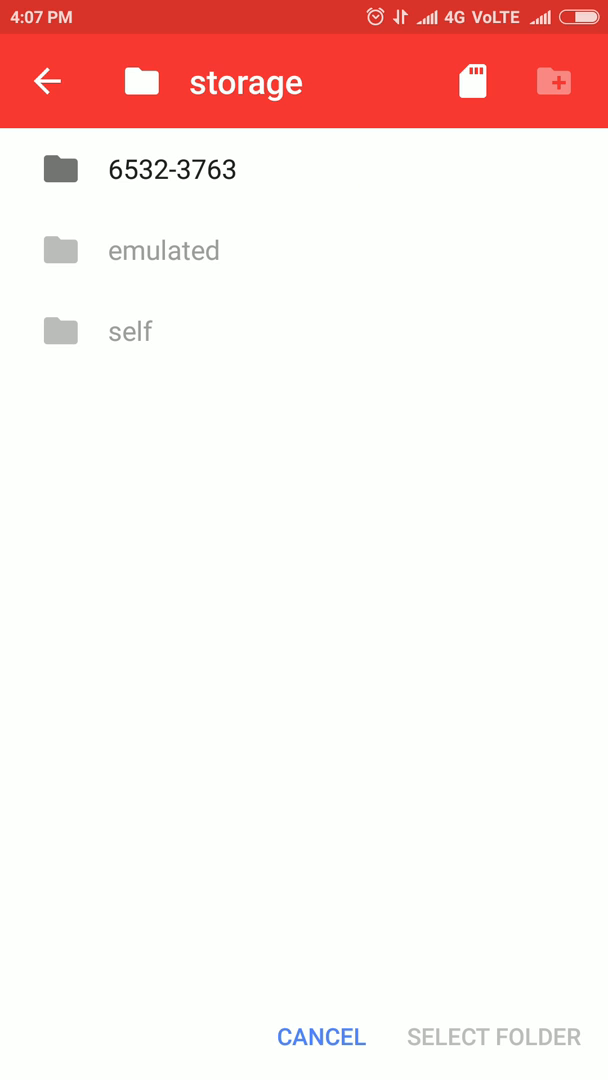
pyautogui.click(170, 169)
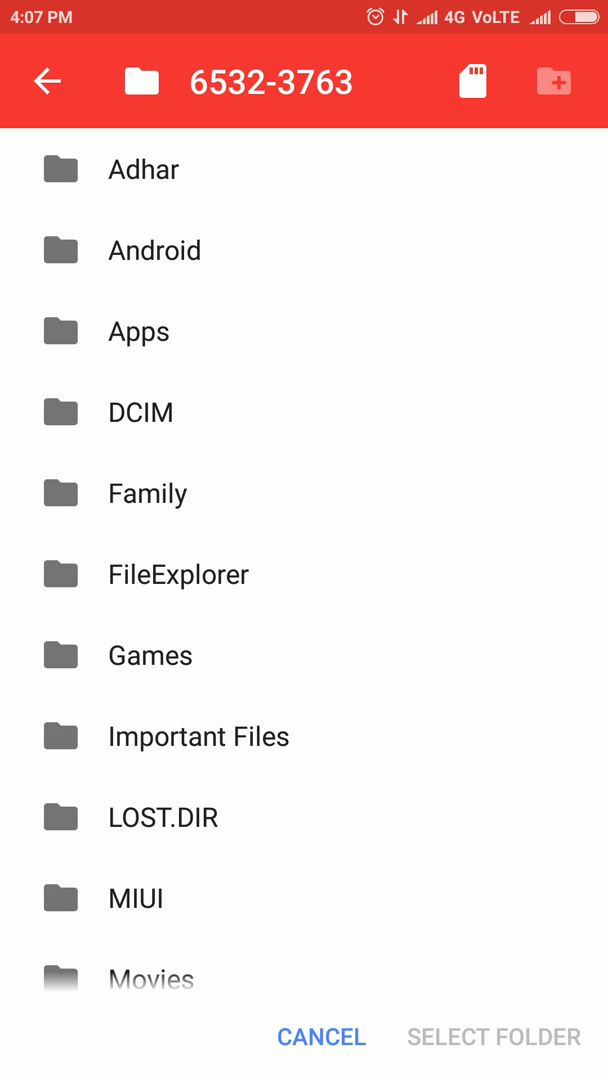
pyautogui.scroll(-3)
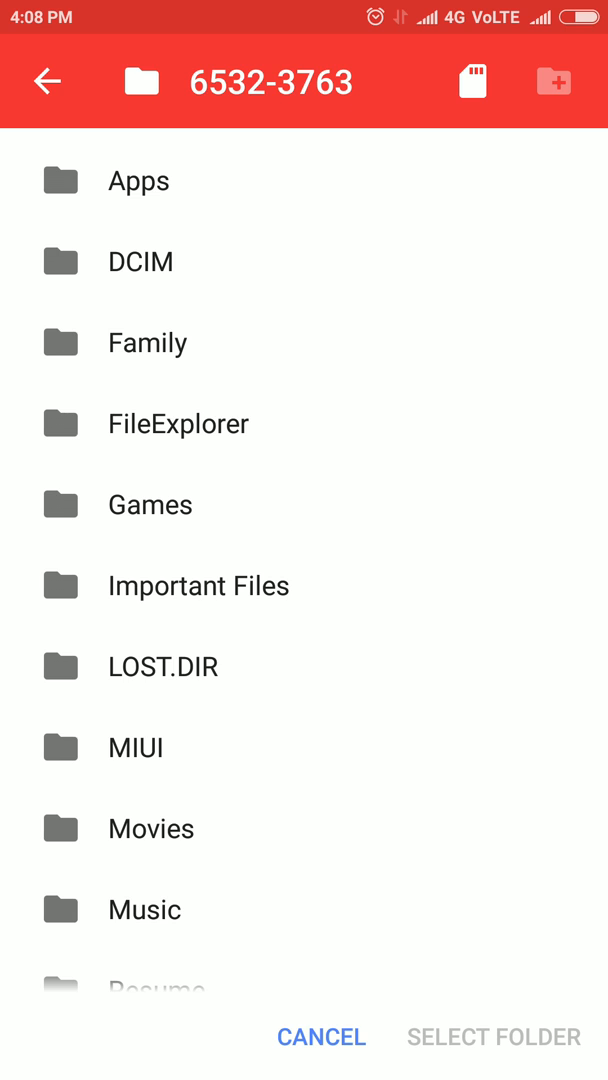
pyautogui.click(150, 504)
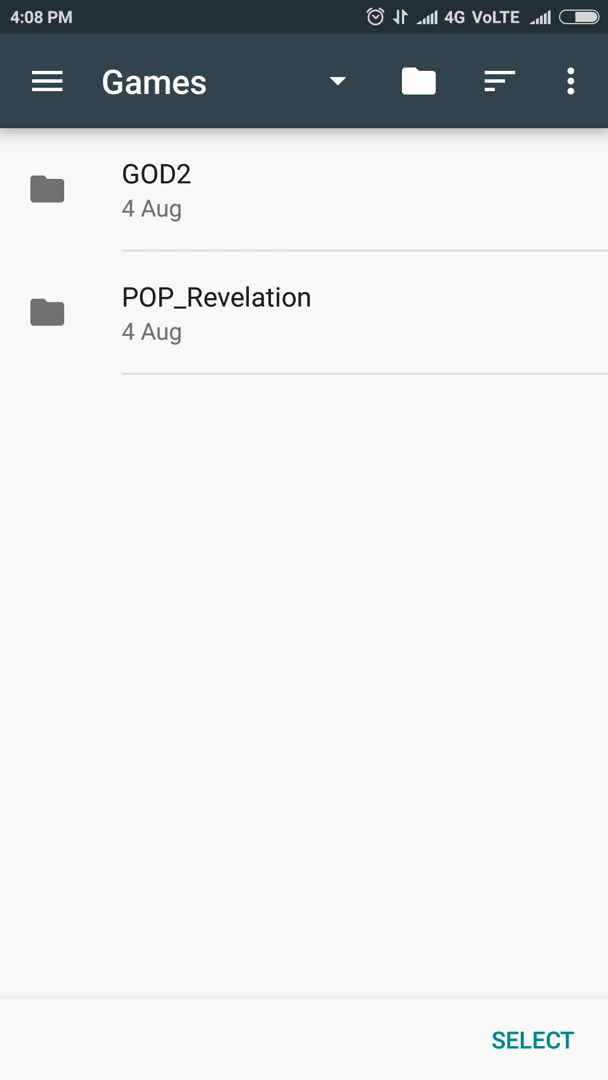
# - Open the SanDisk SD card root in the Documents picker to find its download folder
pyautogui.click(46, 82)
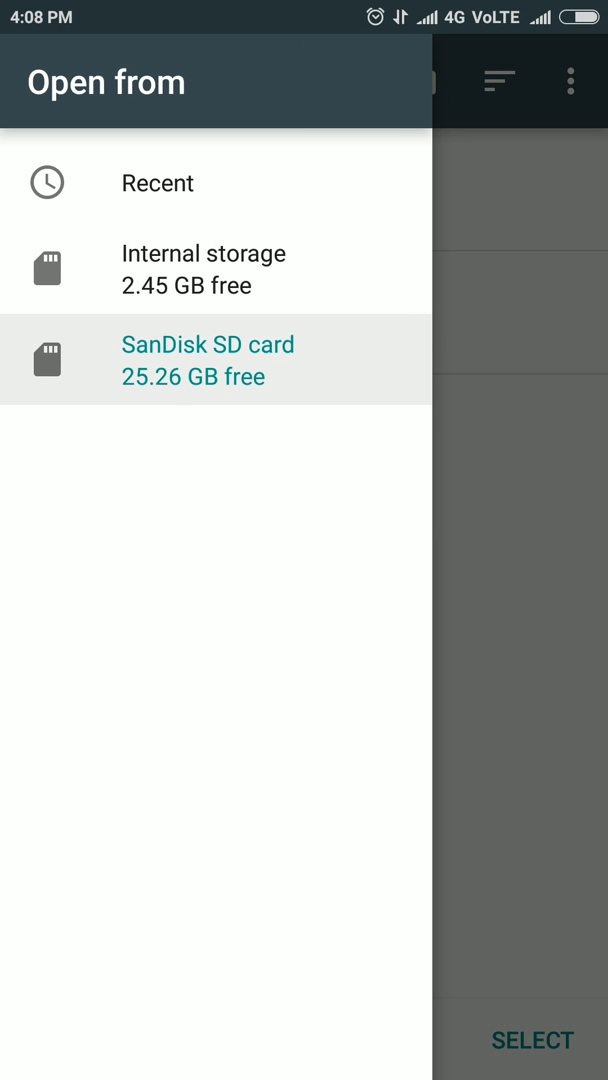
pyautogui.click(208, 359)
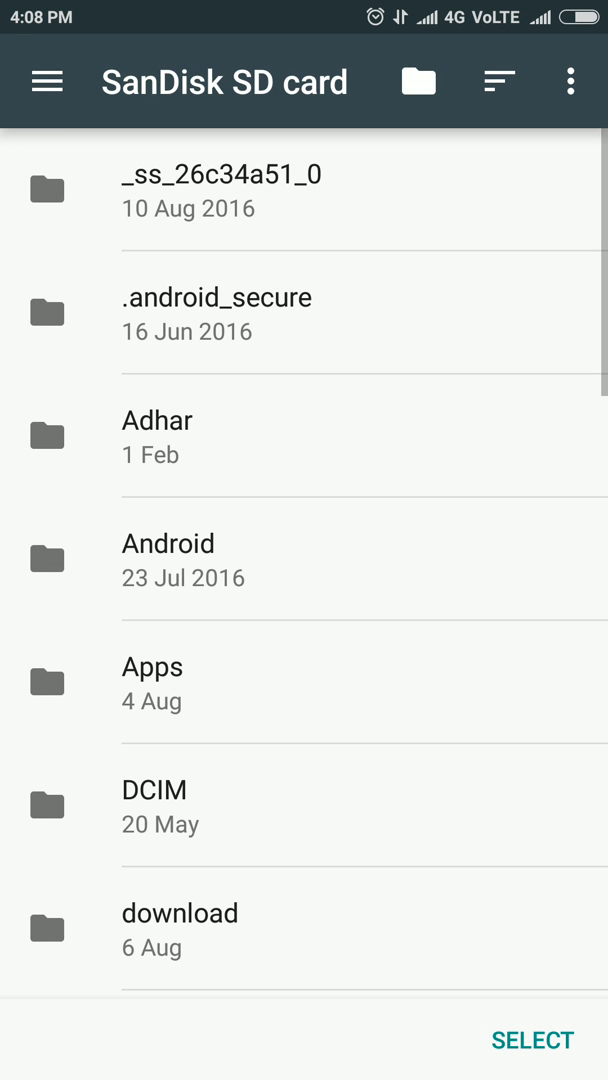
pyautogui.scroll(-3)
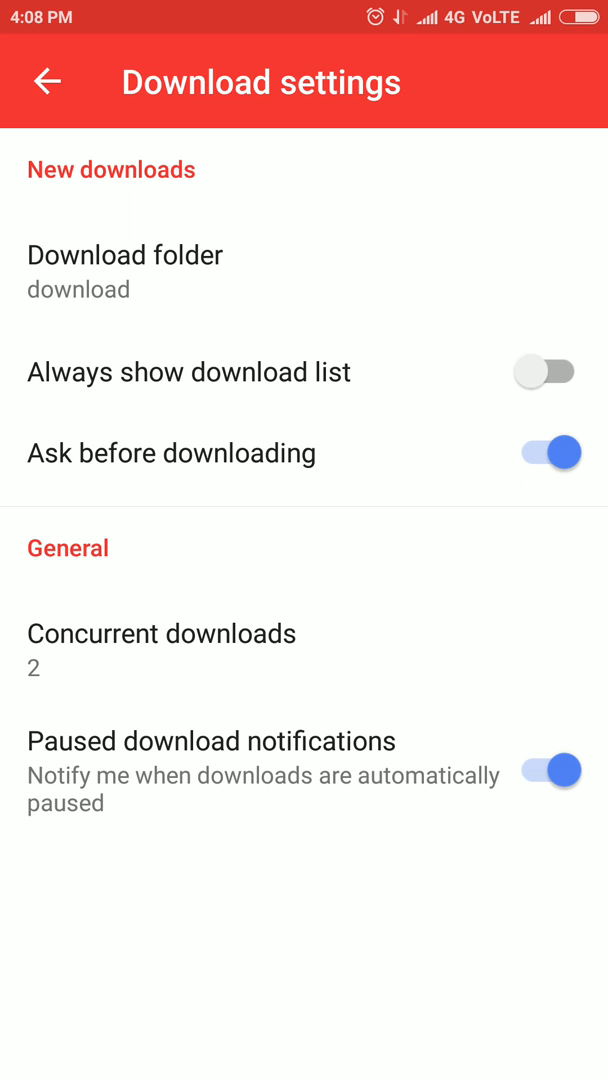
# - Leave Opera Mini's settings and return to the Android home screen
pyautogui.click(125, 270)
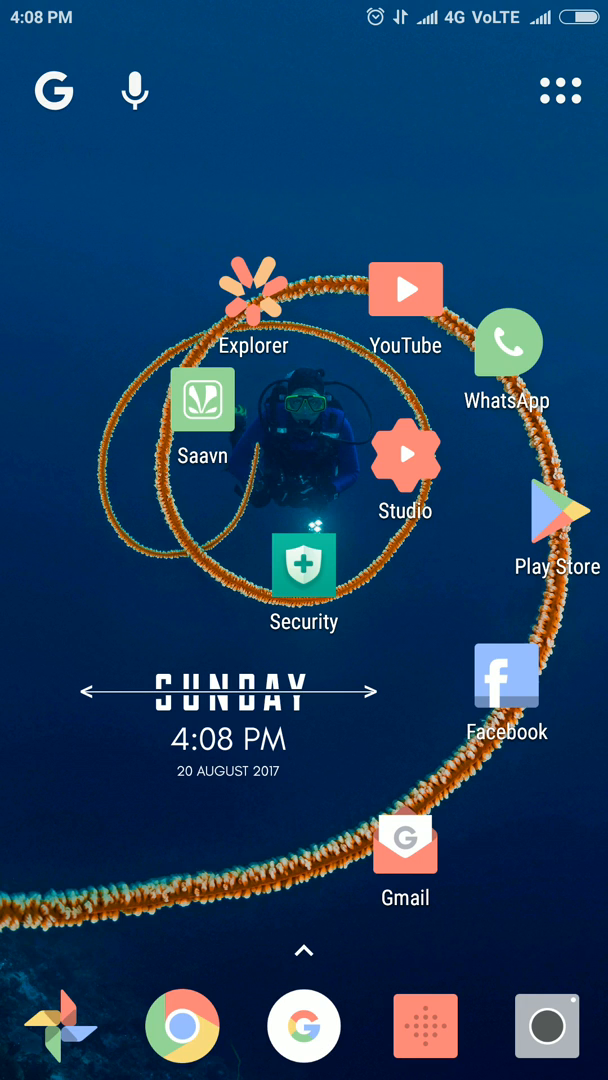
pyautogui.click(515, 485)
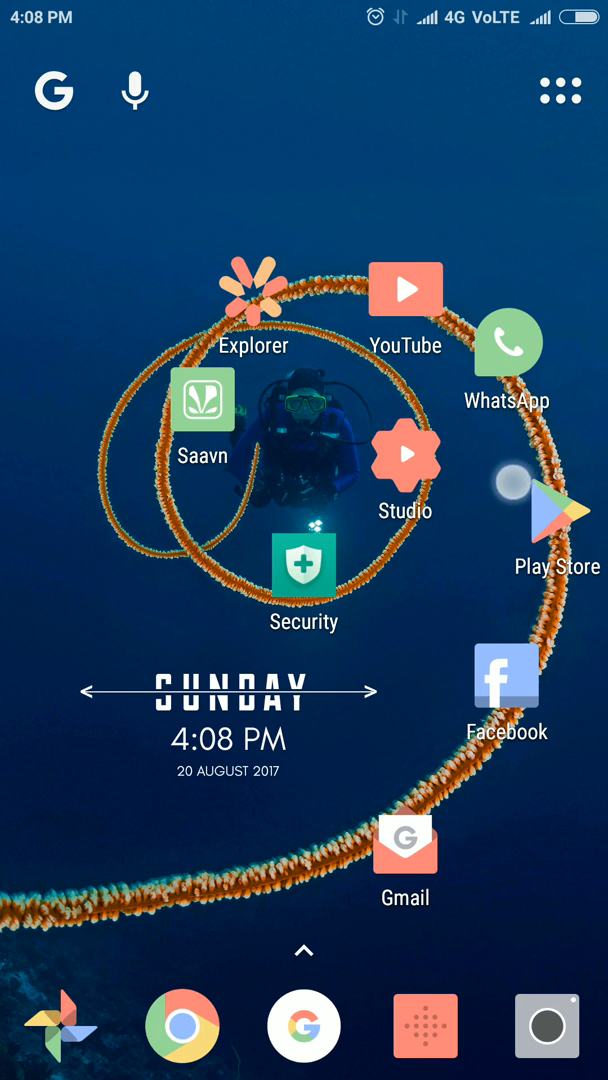